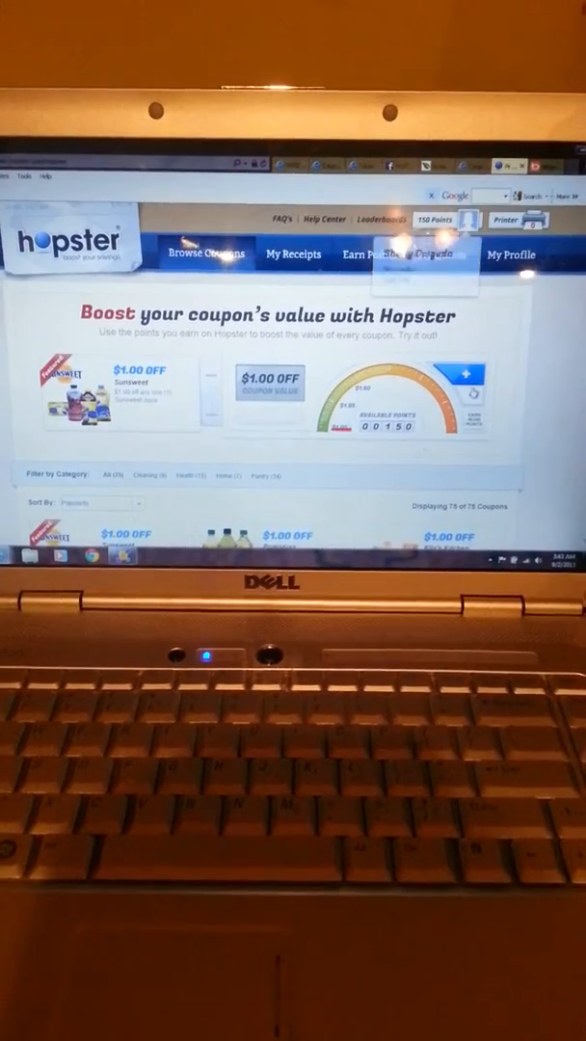
Bring the Sunsweet, Pompeian and Ella's Kitchen coupons below the Boost gauge into view
{"action": "left_click", "coordinate": [464, 376]}
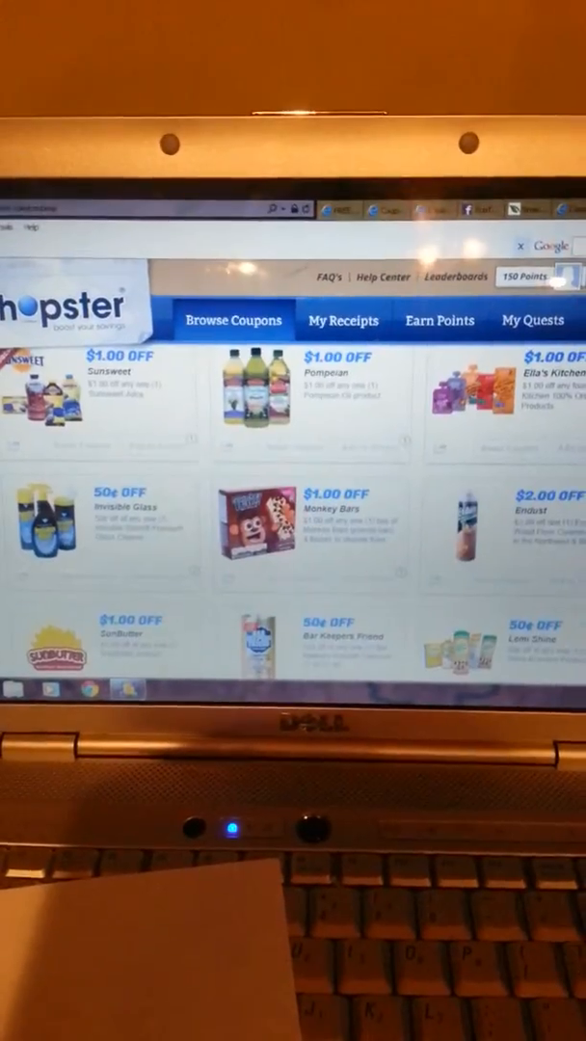
Scroll down to the Wellesse, Barlean's, Bioklean and Brothers-All-Natural coupons, up to $3.00 off
{"action": "scroll", "scroll_direction": "down", "scroll_amount": 3}
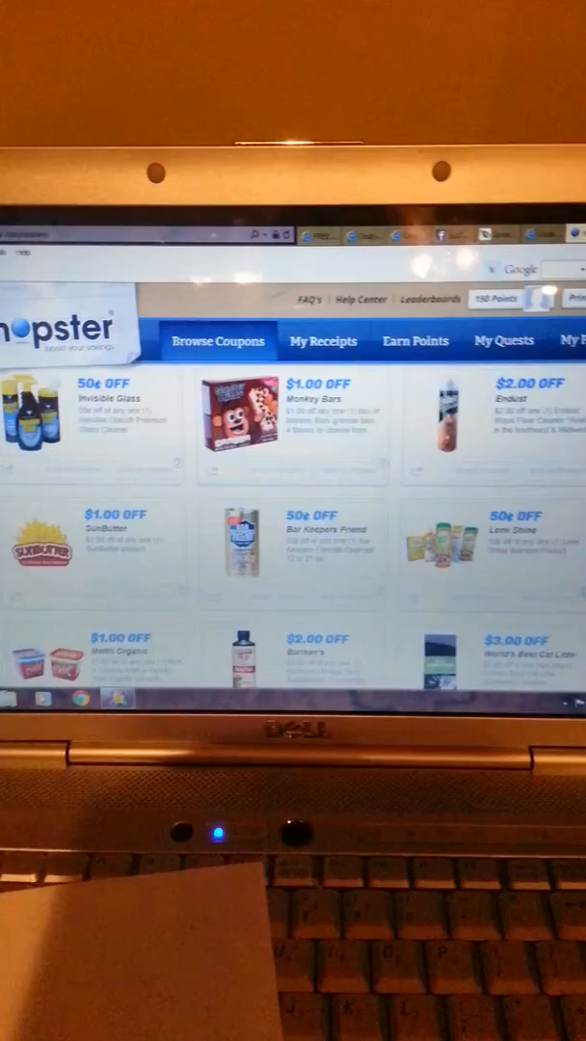
{"action": "scroll", "scroll_direction": "down", "scroll_amount": 3}
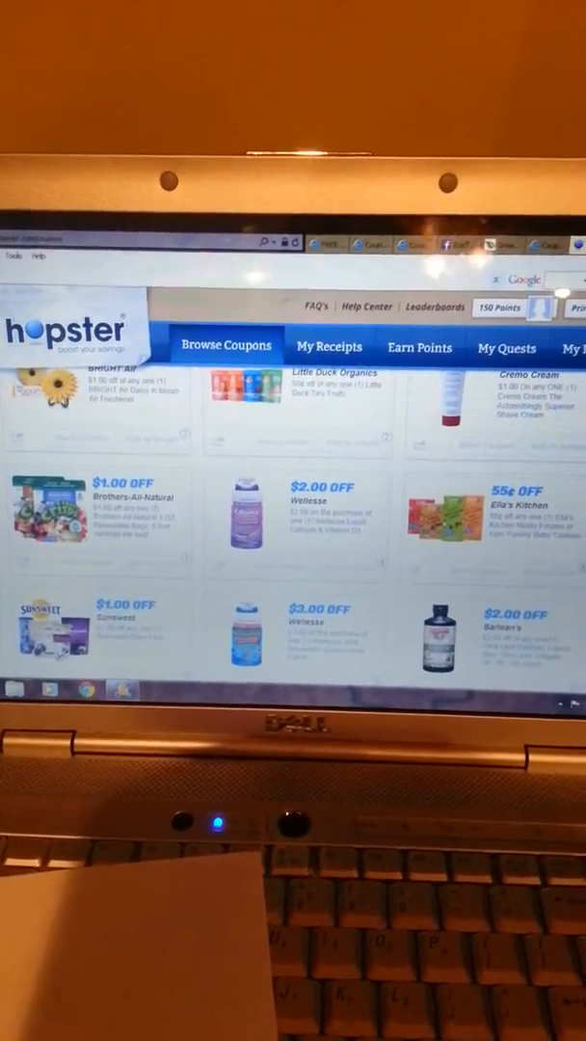
{"action": "scroll", "scroll_direction": "down", "scroll_amount": 3}
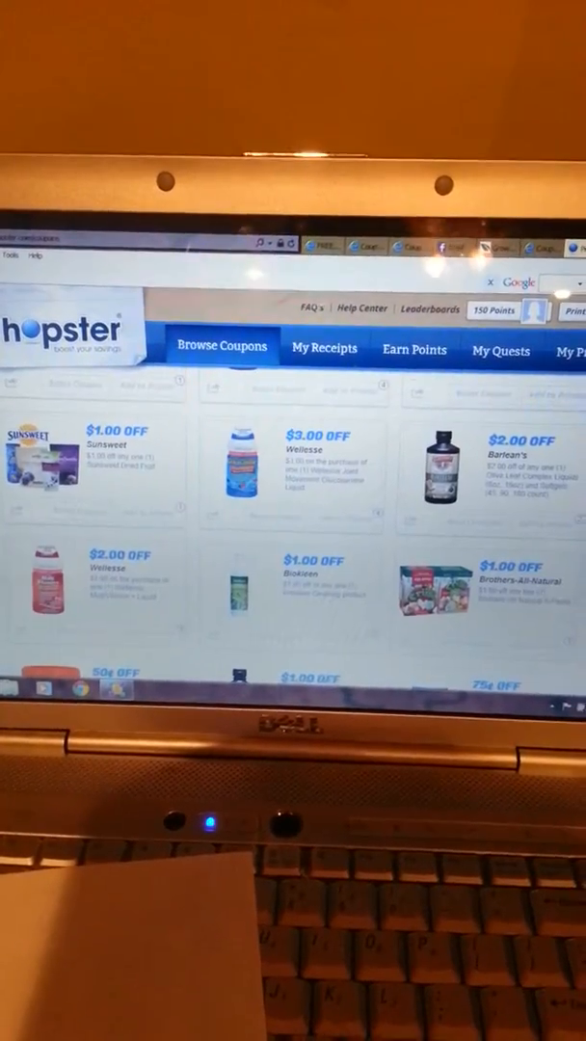